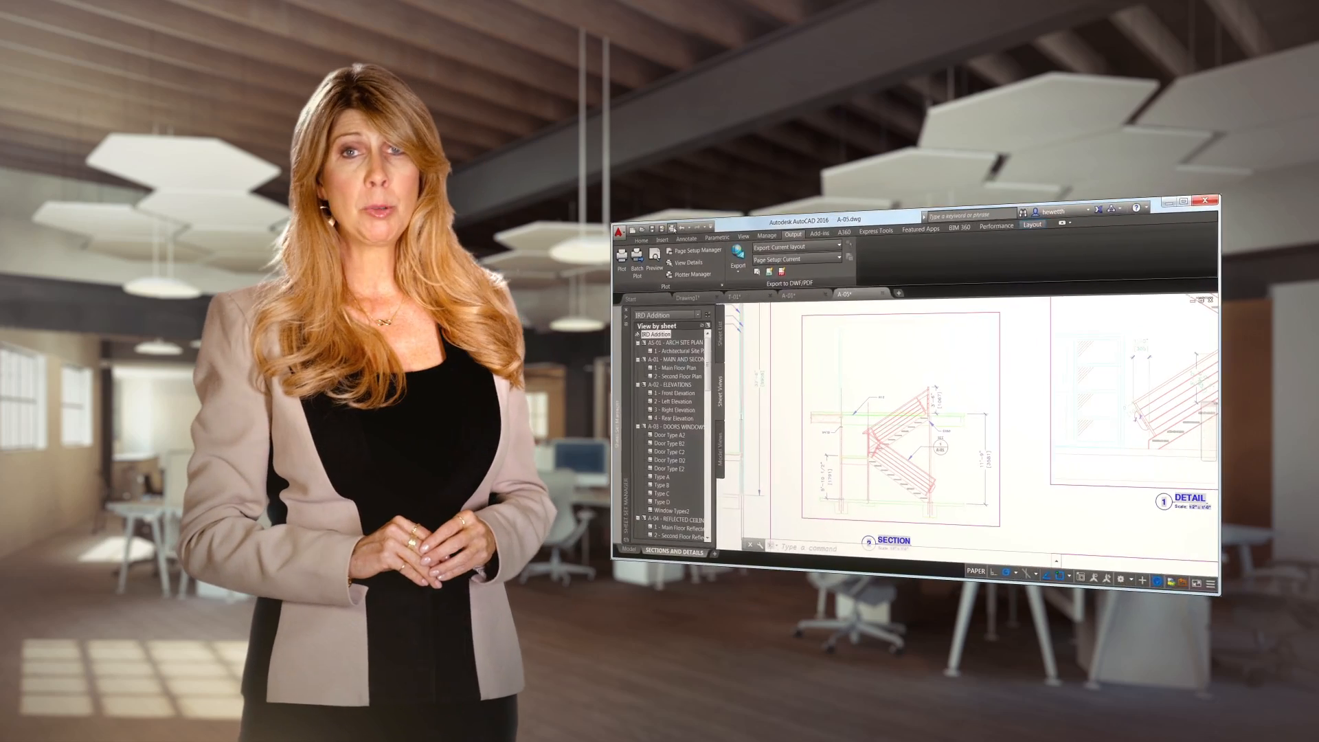
Step: Open the Plot dialog for the SECTIONS AND DETAILS layout
left_click(621, 257)
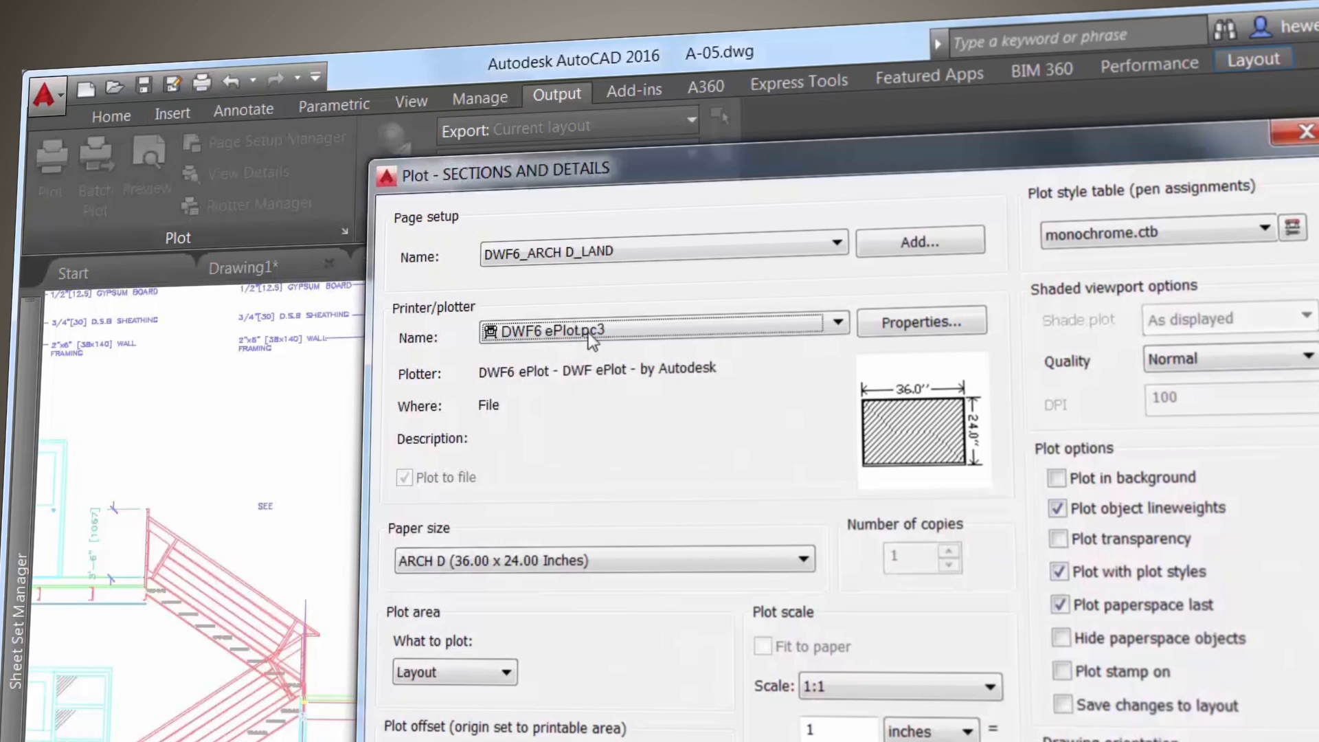
Step: Switch the printer/plotter from DWF6 ePlot to an AutoCAD PDF preset
left_click(835, 322)
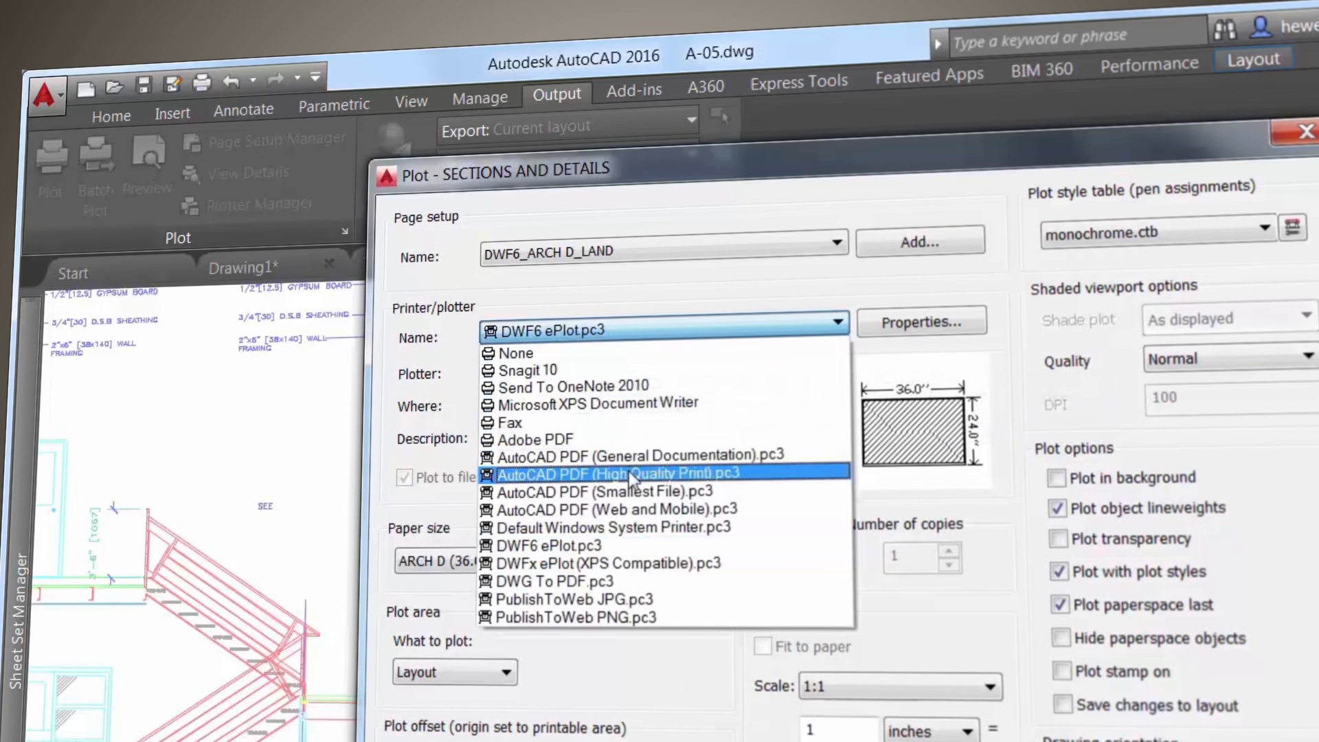
mouse_move(631, 509)
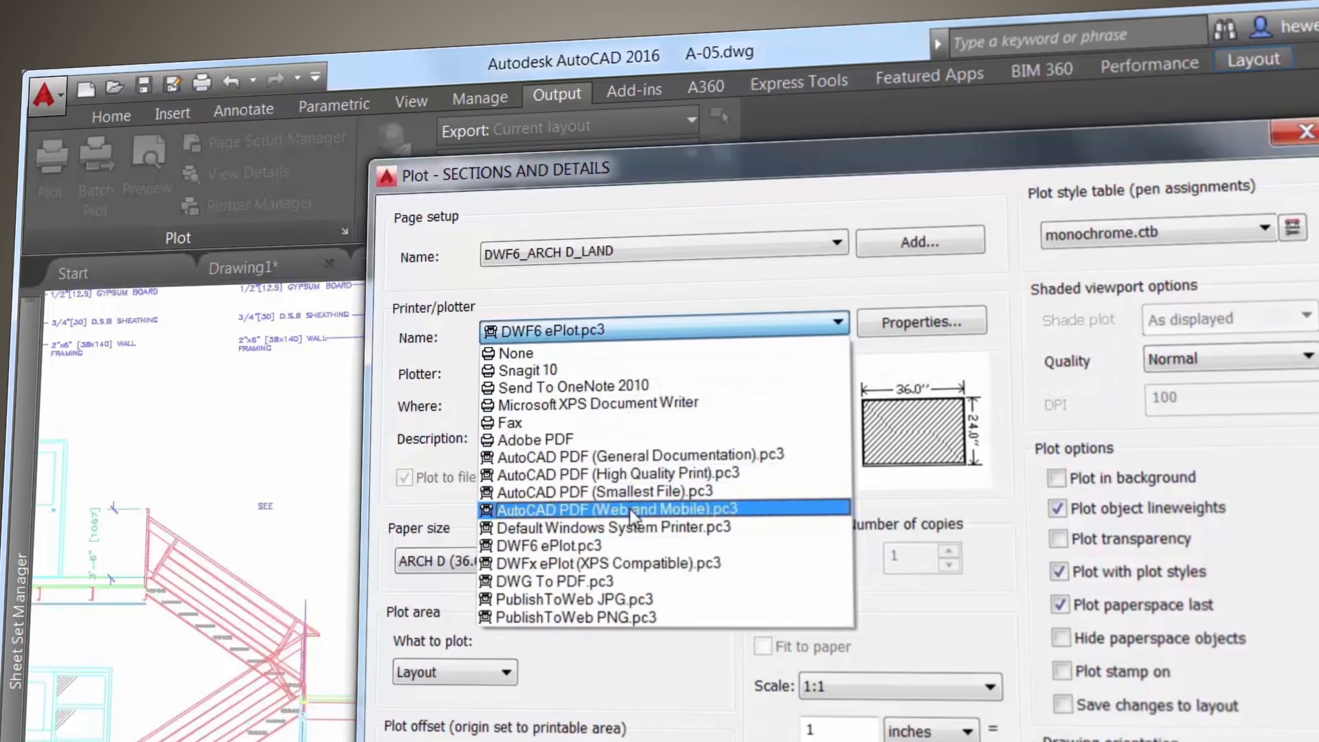
mouse_move(631, 491)
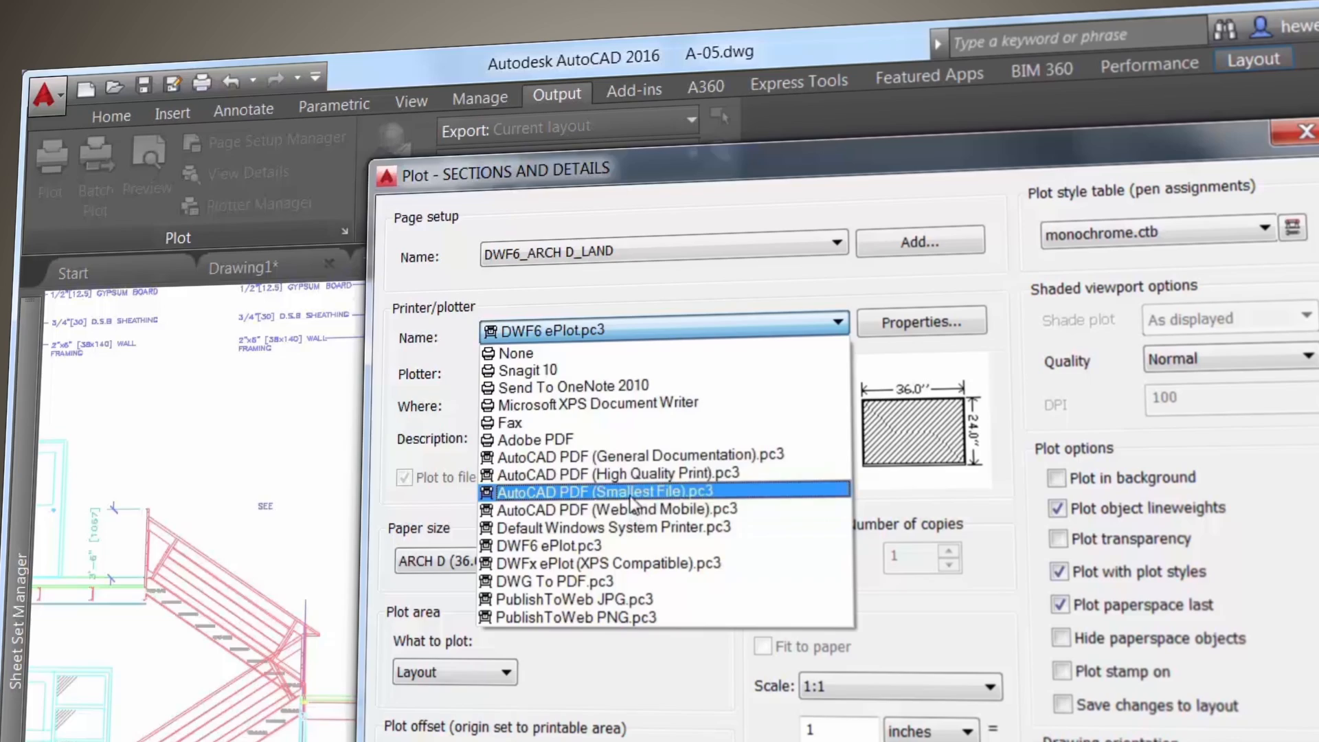
left_click(619, 474)
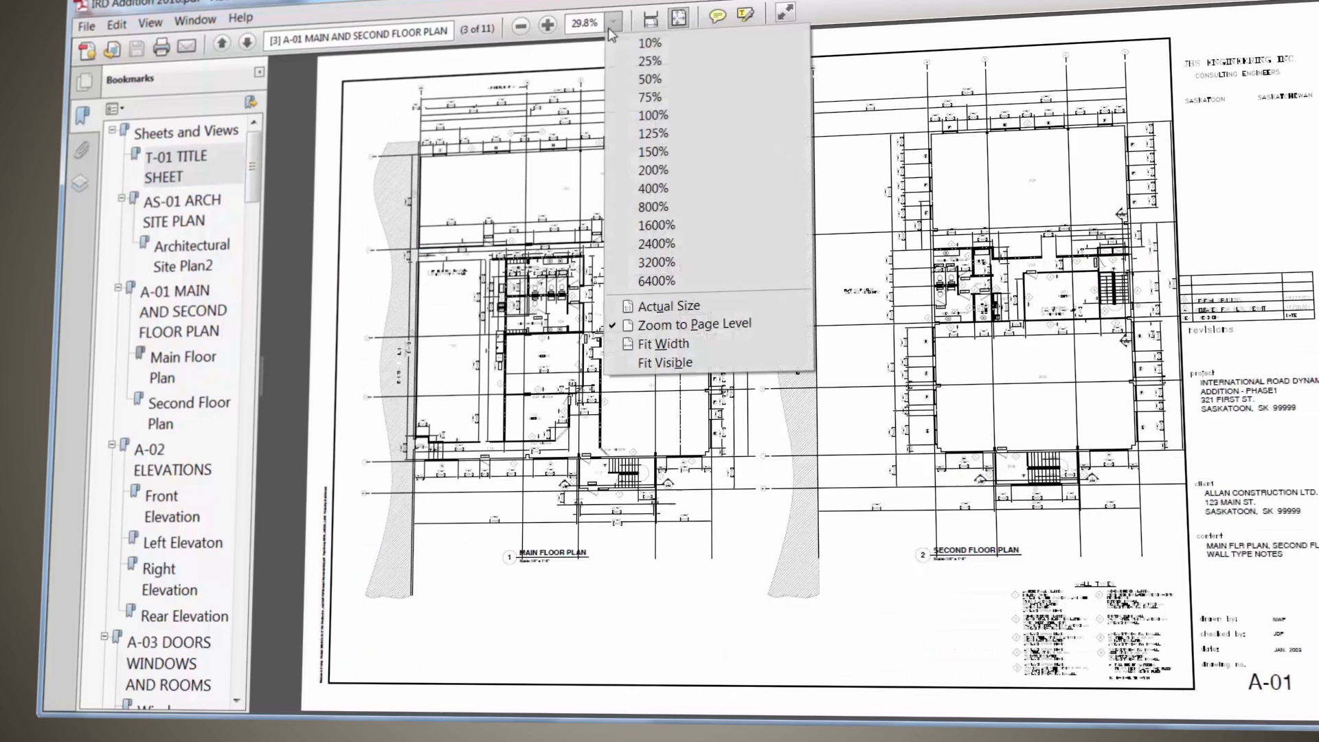
Step: Zoom the AS-01 site plan page to 50% from the zoom dropdown
left_click(650, 117)
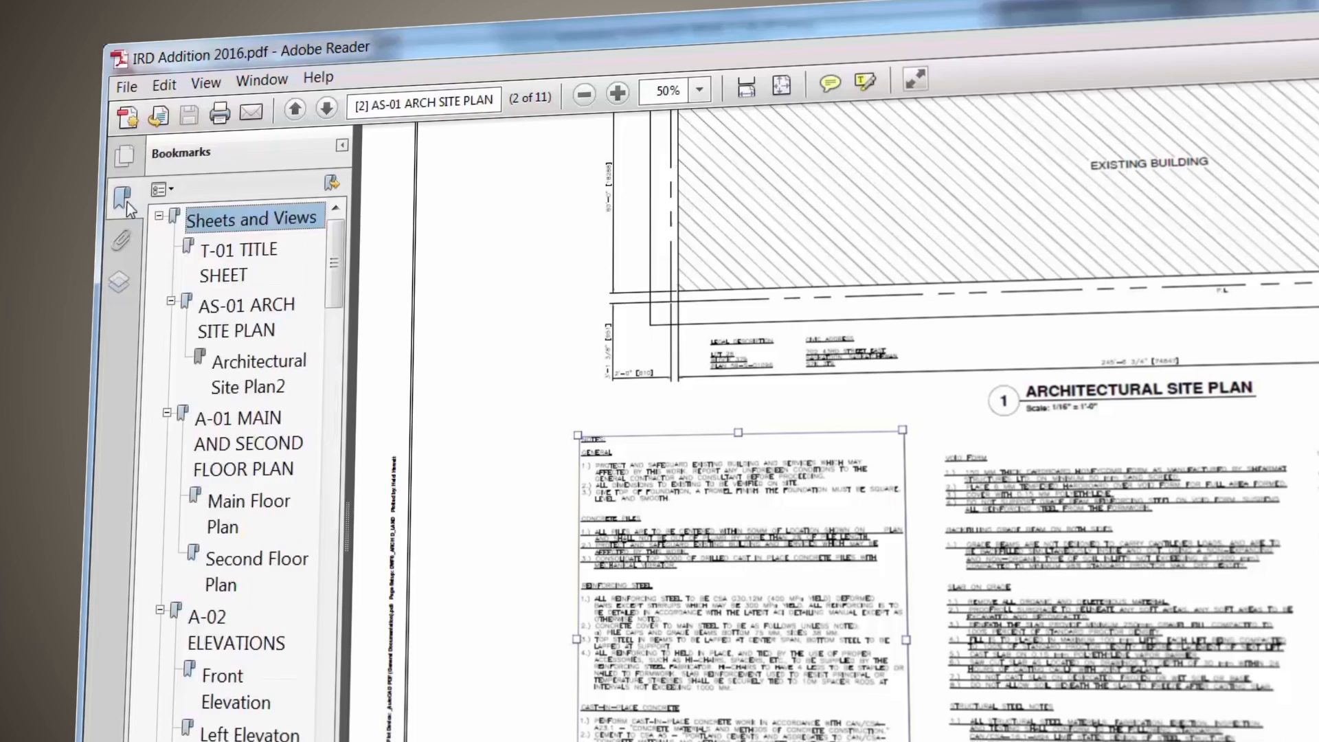
Step: Use bookmarks to visit Architectural Site Plan2, then the A-01 floor plan sheet
left_click(259, 374)
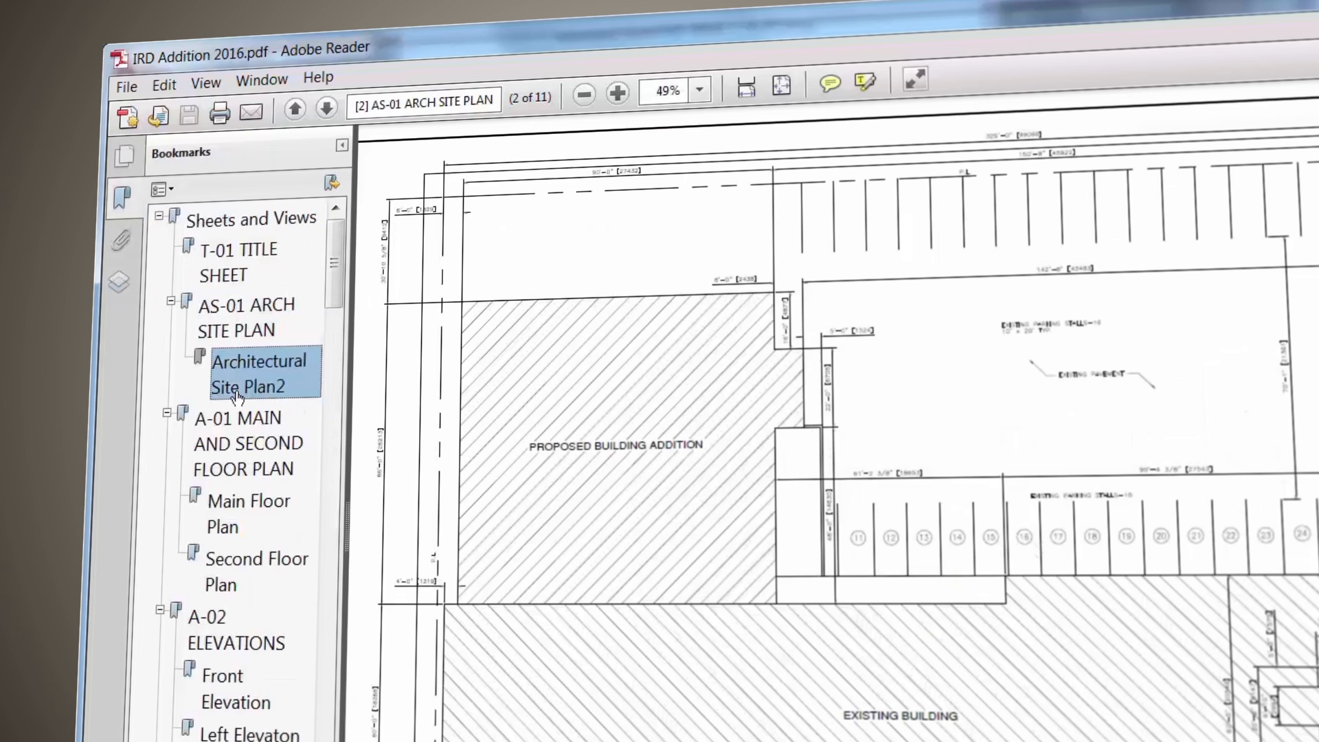
left_click(244, 443)
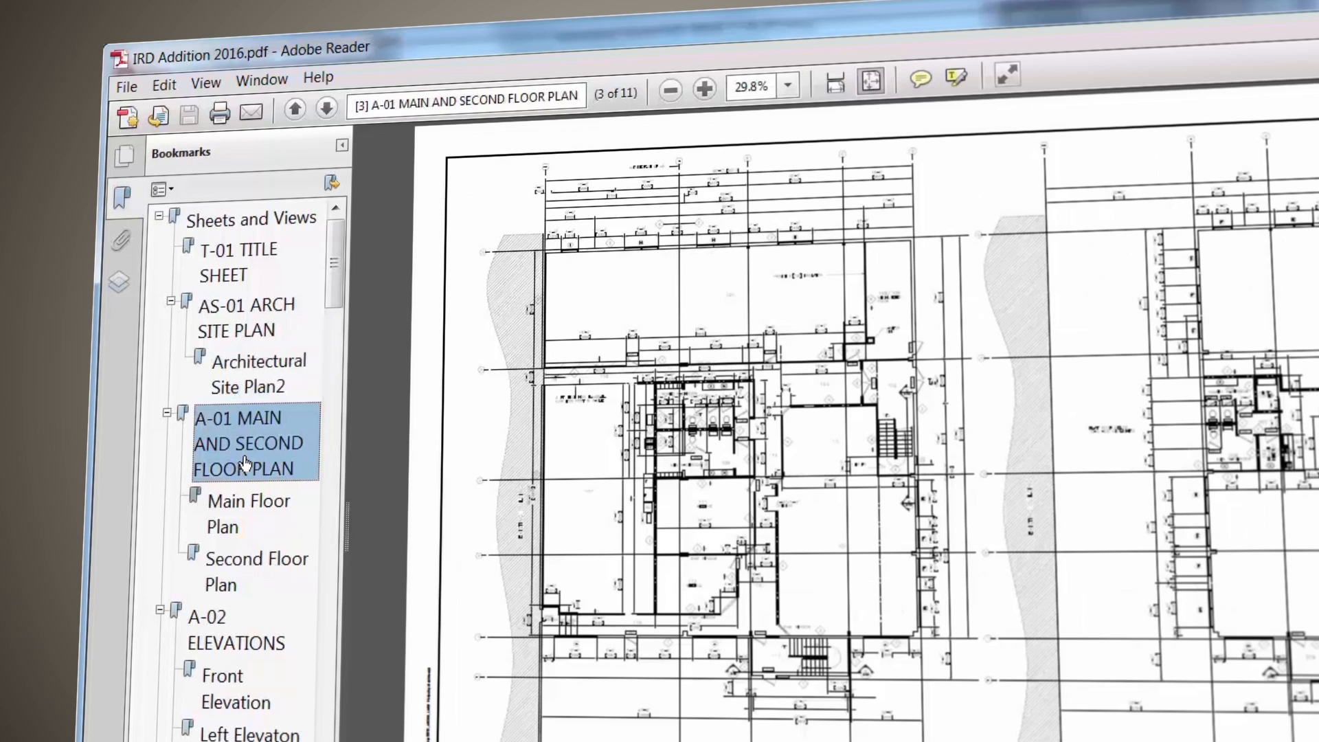